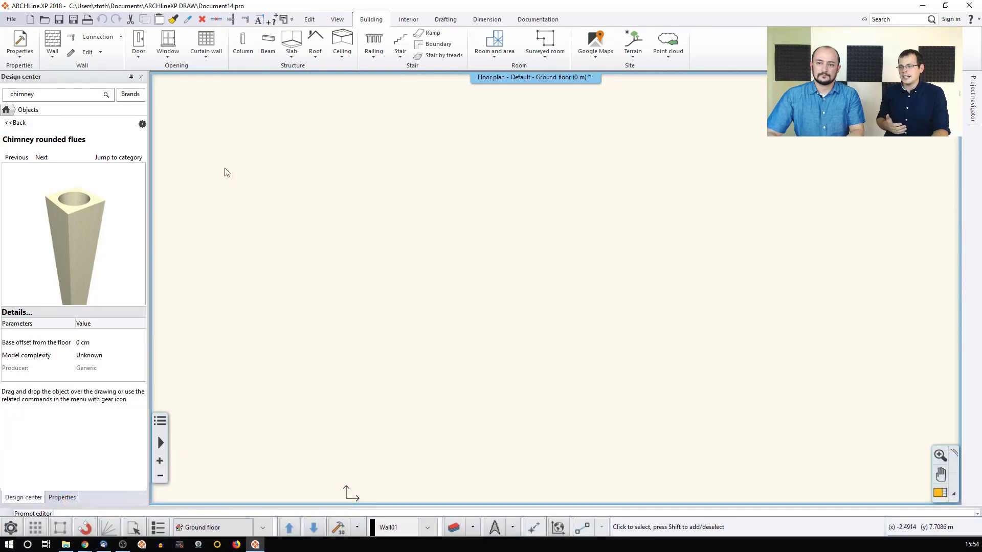
Step: Draw two perpendicular layered timber-frame walls forming an L-shaped corner with the Wall tool
{"action": "left_click", "coordinate": [7, 109]}
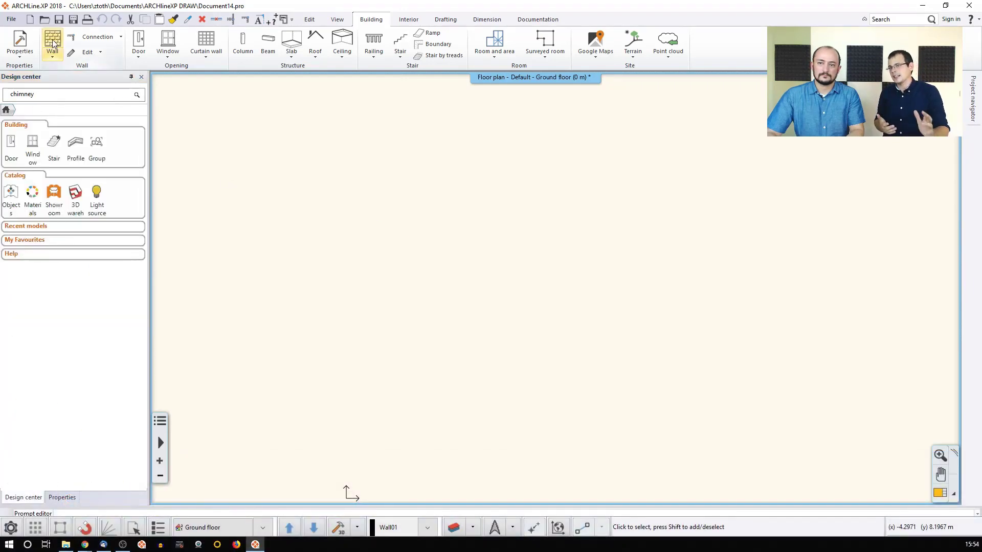
{"action": "left_click", "coordinate": [52, 40]}
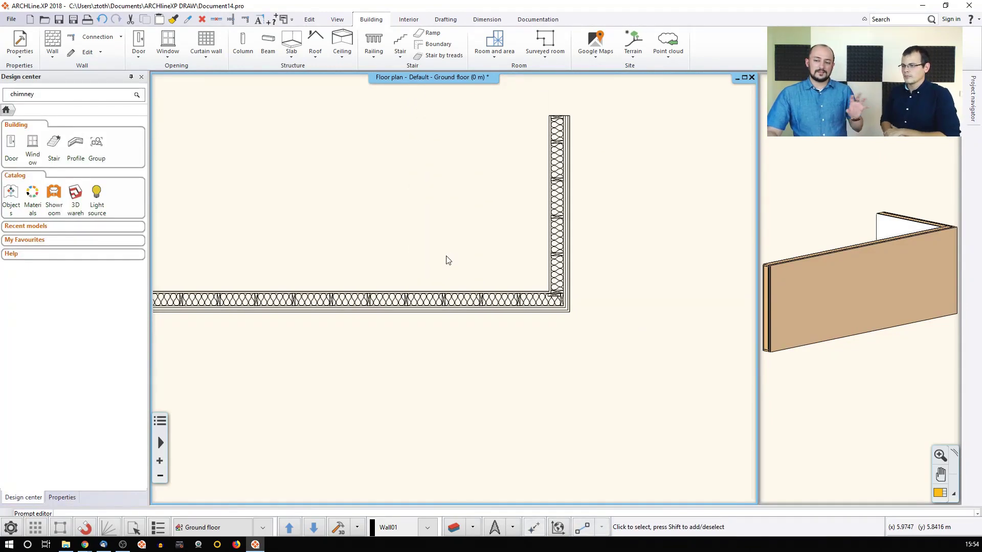
{"action": "mouse_move", "coordinate": [446, 254]}
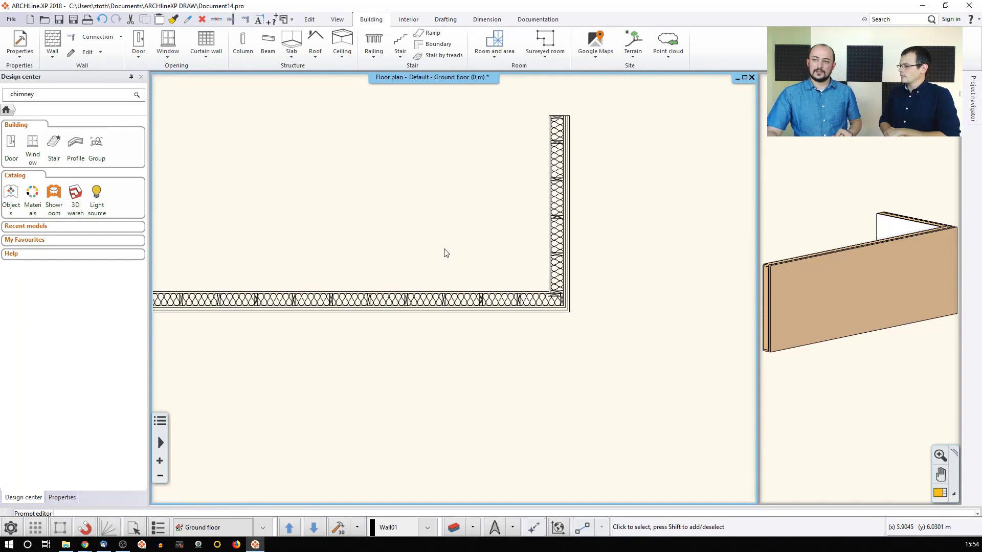
Step: Insert a 1200 × 1500 mm window into the long horizontal wall
{"action": "left_click", "coordinate": [168, 42]}
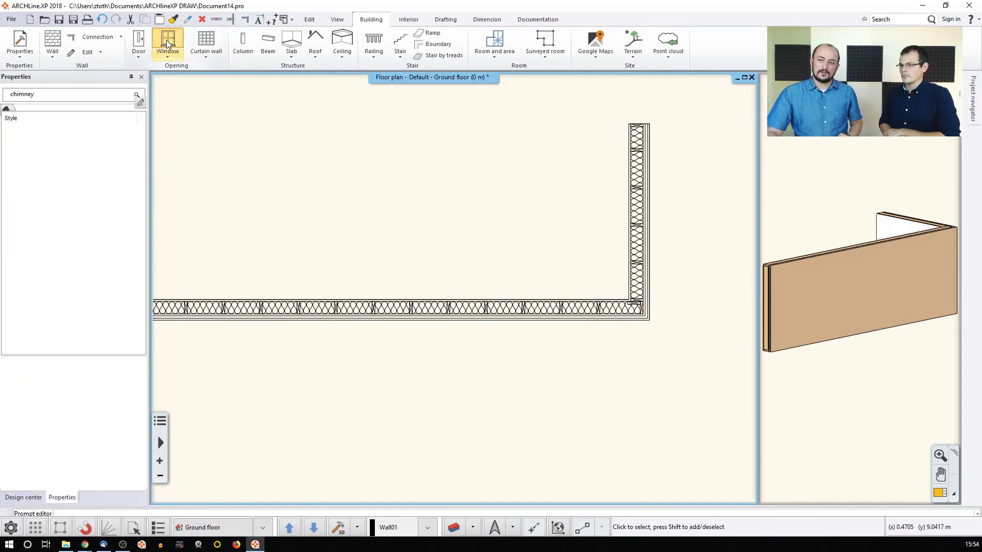
{"action": "left_click", "coordinate": [168, 42]}
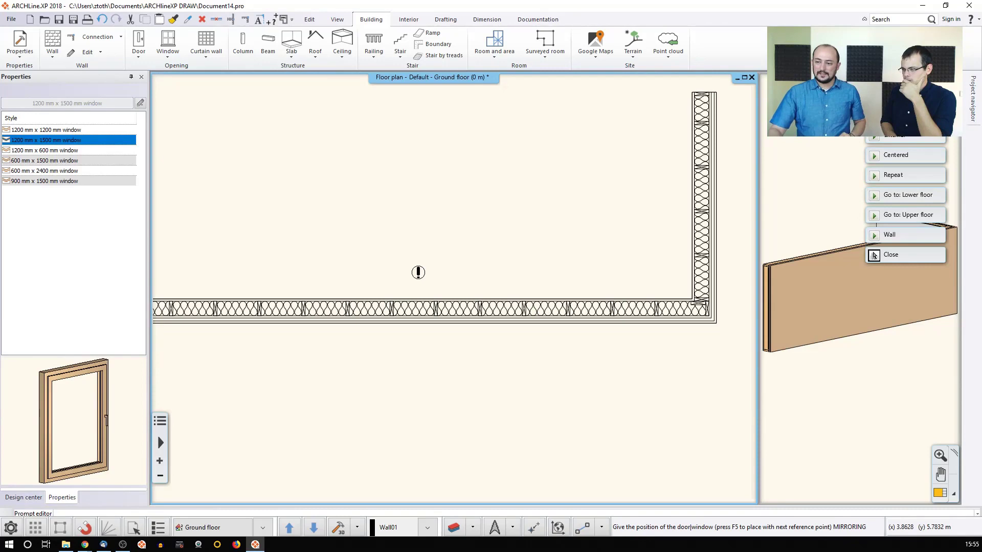
{"action": "mouse_move", "coordinate": [456, 302]}
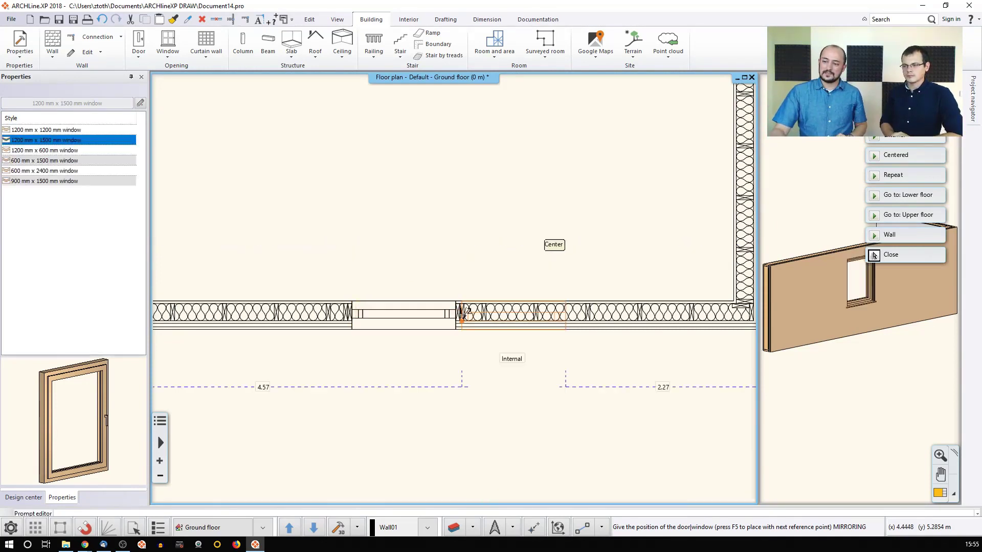
{"action": "left_click", "coordinate": [891, 255]}
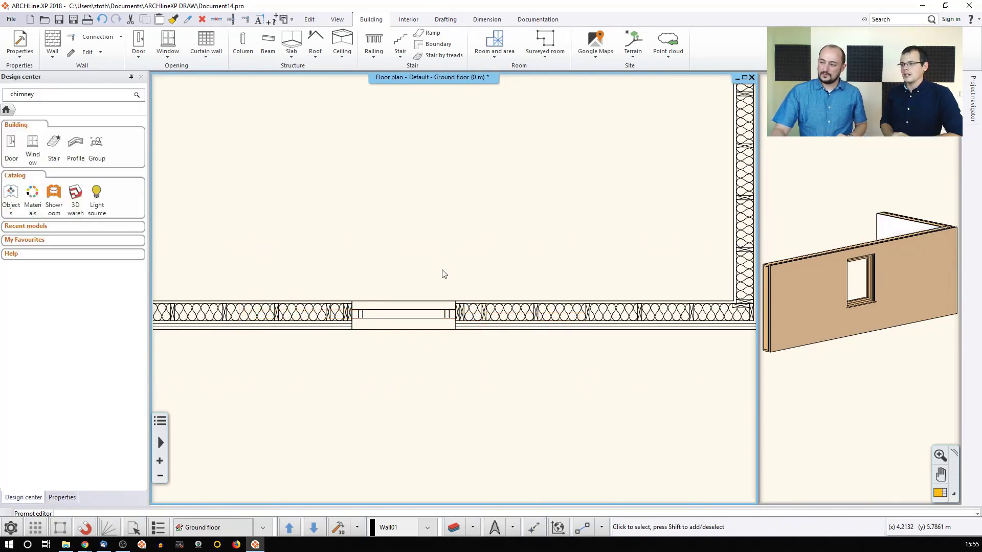
{"action": "mouse_move", "coordinate": [445, 275]}
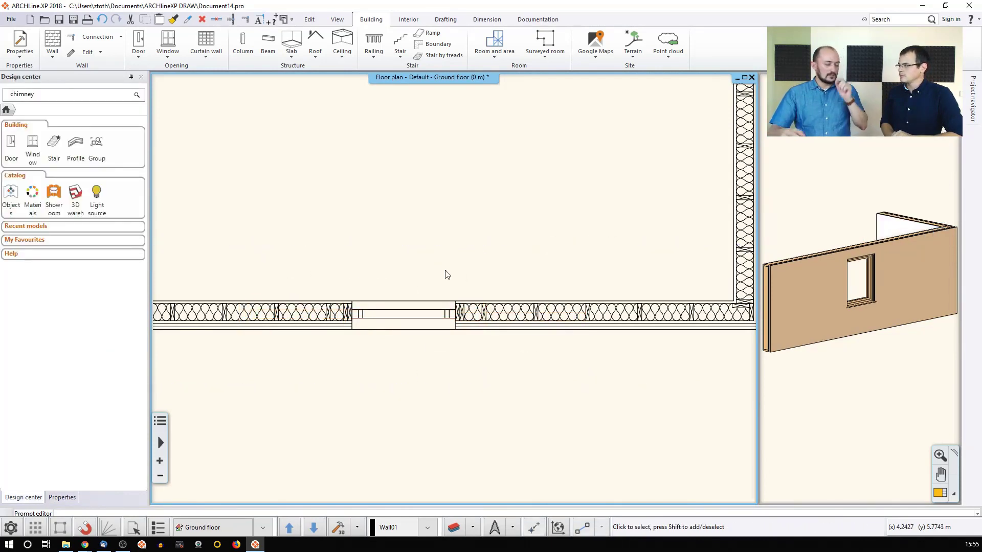
Step: Bring up the Wall properties dialog for the wall holding the window
{"action": "left_click", "coordinate": [901, 475]}
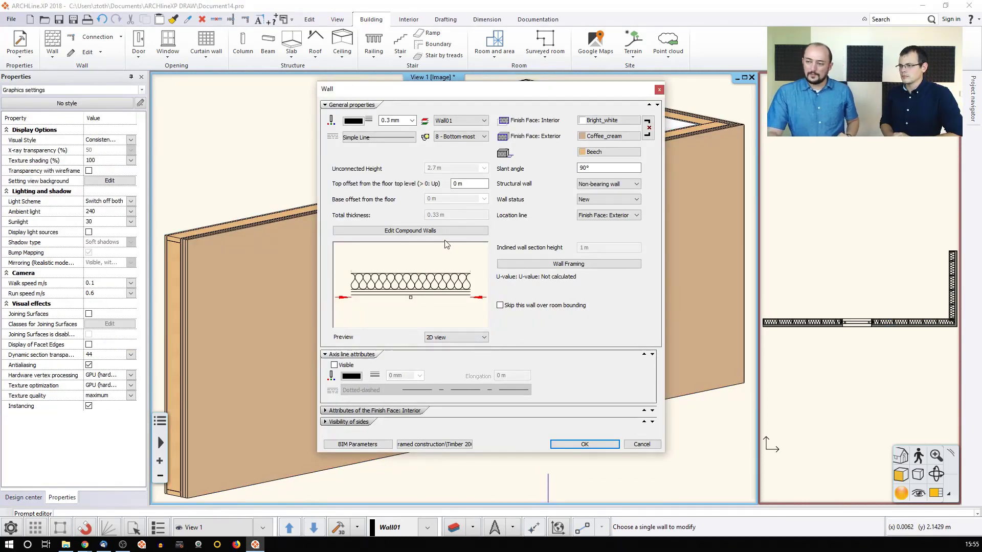
{"action": "mouse_move", "coordinate": [569, 264]}
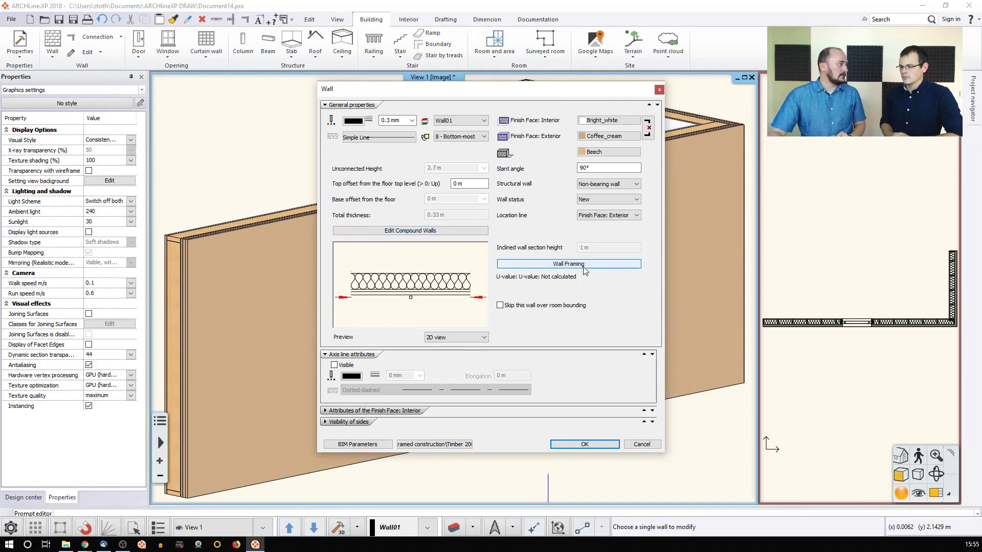
Step: In Wall Framing, review the floor plate component and toggle its Visible in 3D option
{"action": "left_click", "coordinate": [569, 264]}
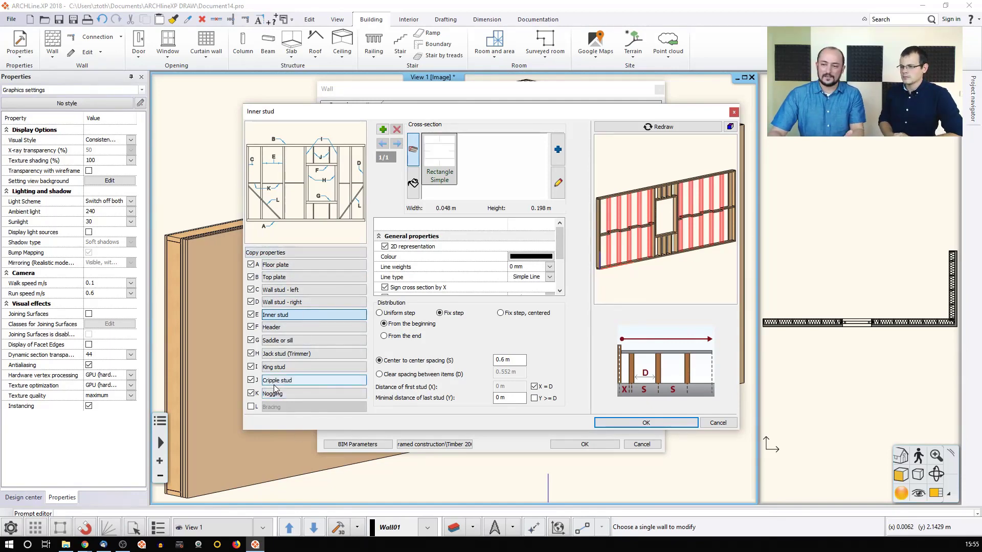
{"action": "left_click", "coordinate": [276, 264]}
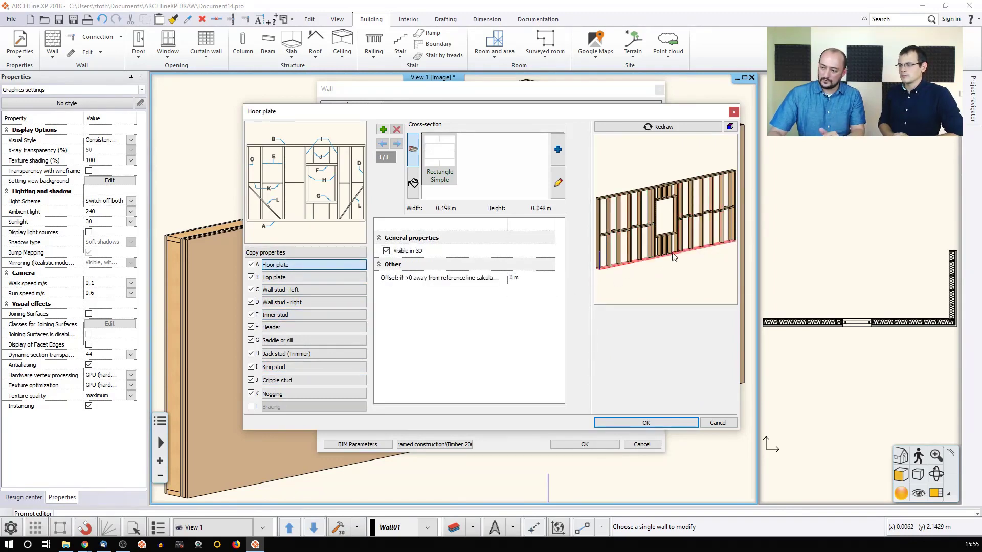
{"action": "mouse_move", "coordinate": [620, 282]}
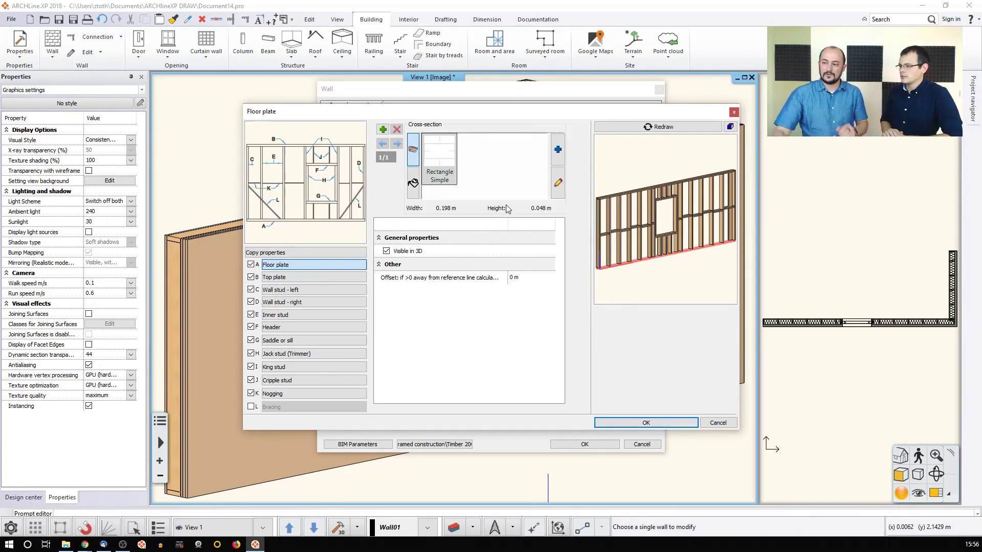
{"action": "left_click", "coordinate": [413, 184]}
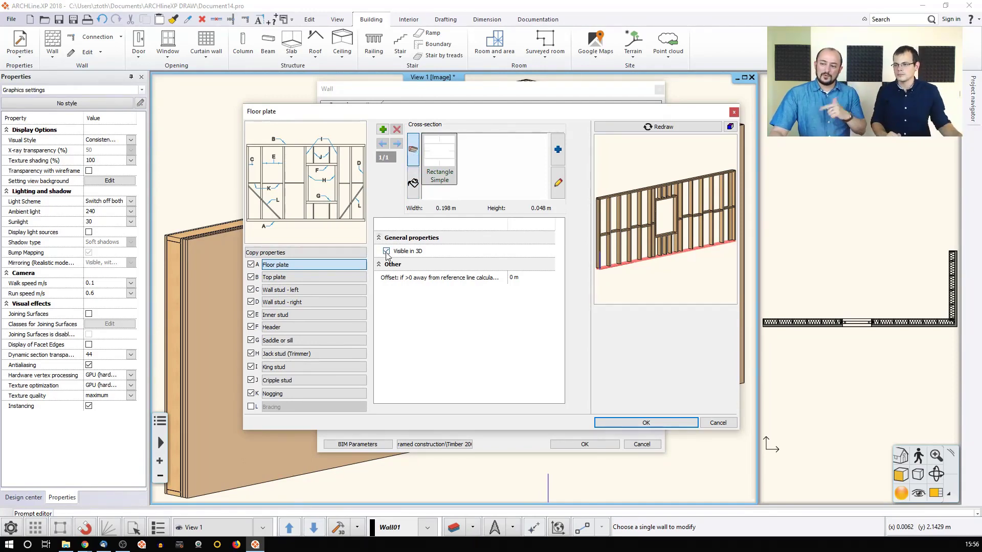
{"action": "left_click", "coordinate": [386, 252]}
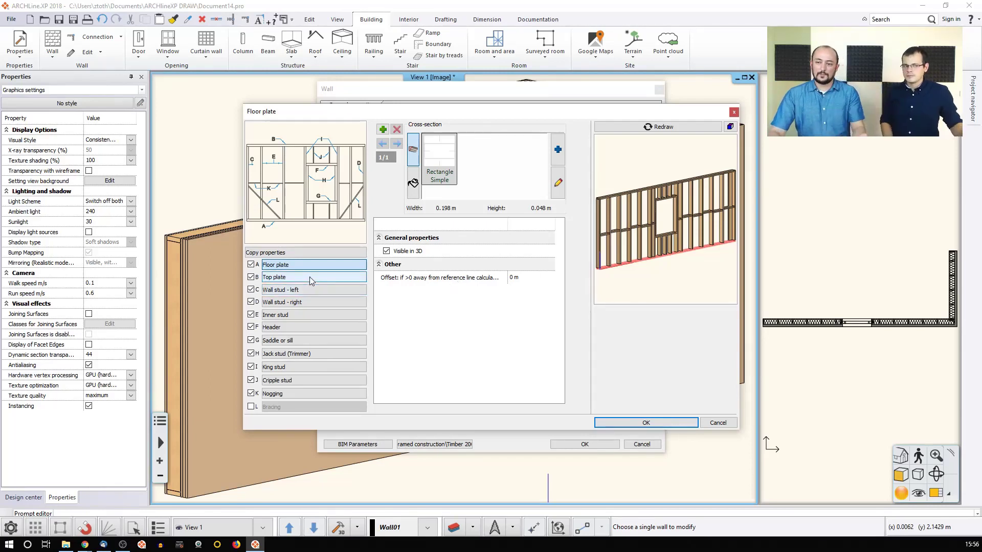
Step: Add then remove a second top-plate cross-section, leaving one, and show the right wall stud settings
{"action": "left_click", "coordinate": [302, 277]}
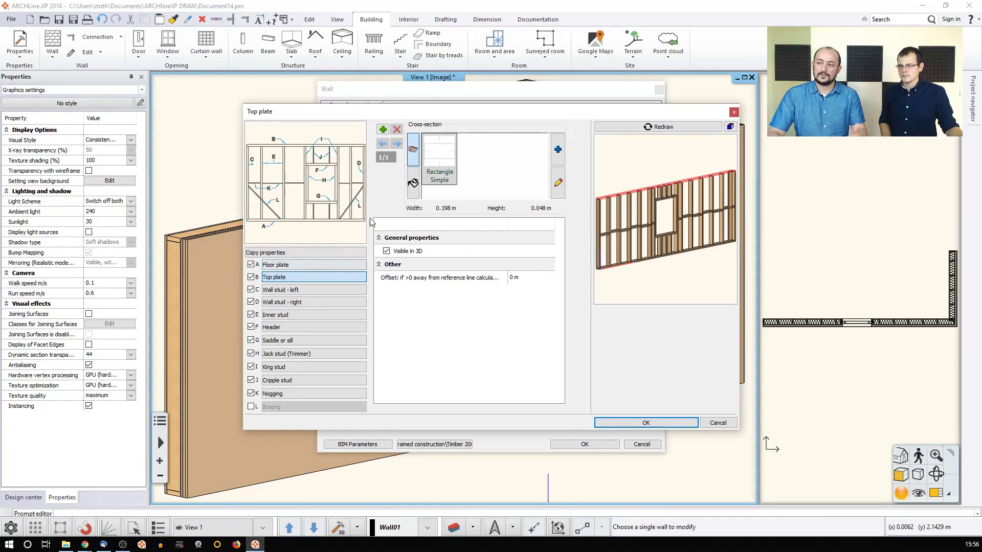
{"action": "left_click", "coordinate": [383, 130]}
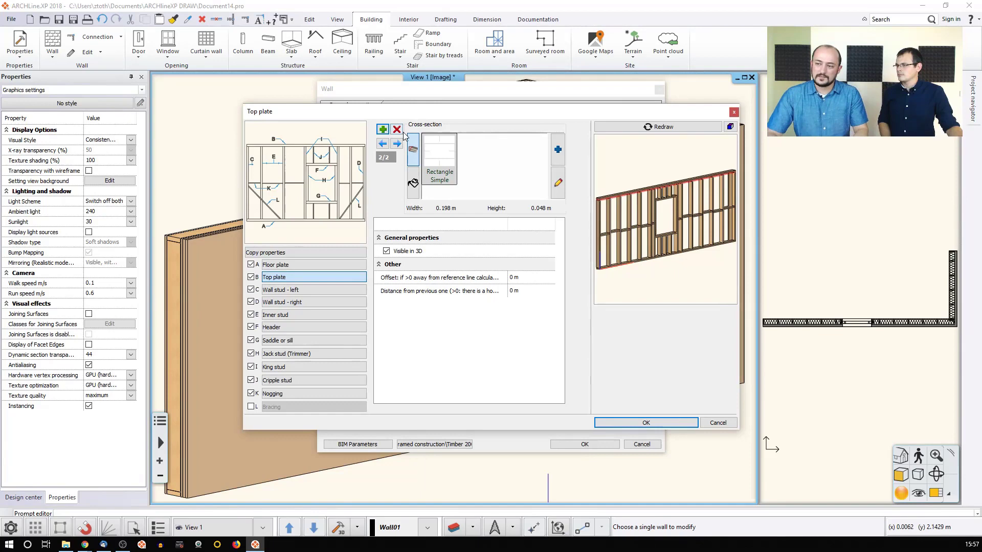
{"action": "left_click", "coordinate": [397, 129]}
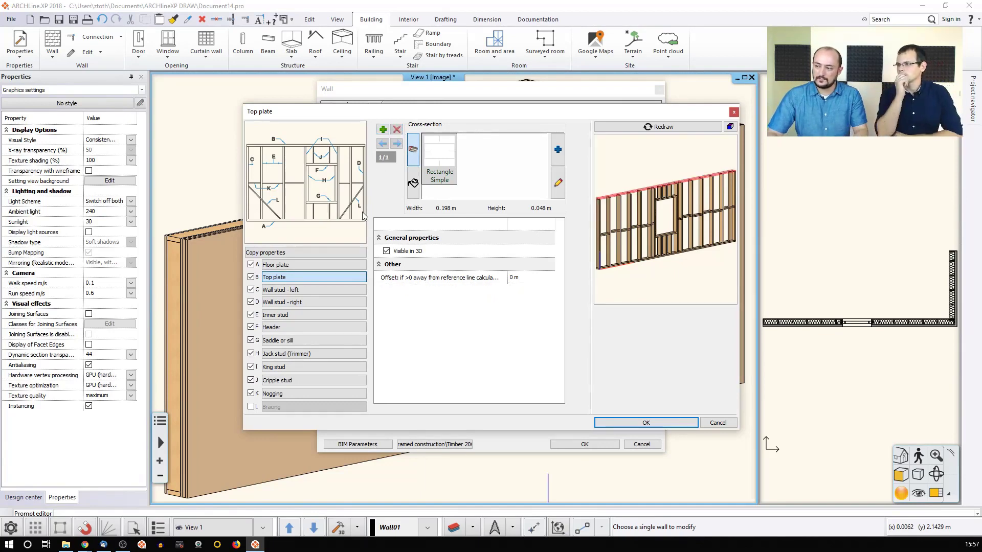
{"action": "left_click", "coordinate": [301, 290]}
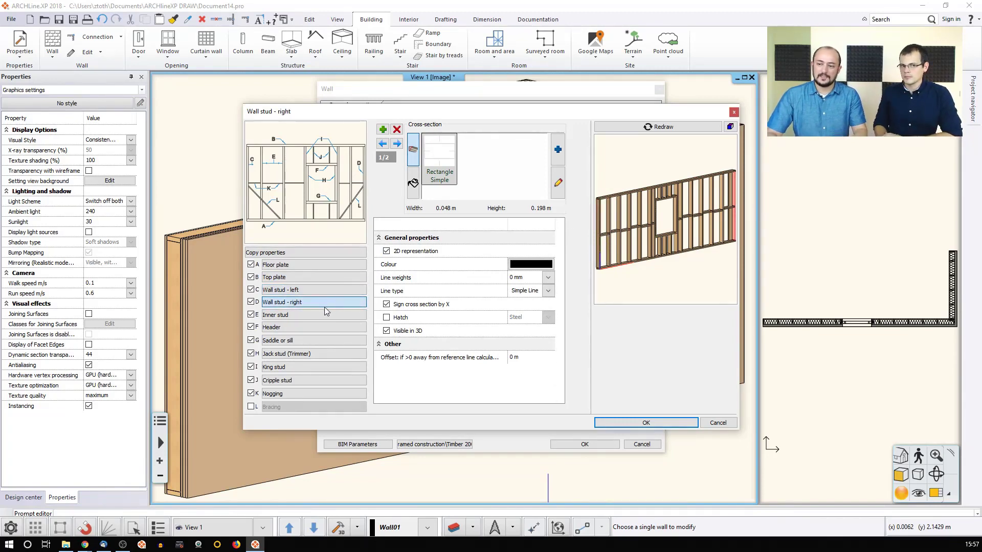
Step: Set the inner stud centre-to-centre spacing to 1 m, then show the header component settings
{"action": "left_click", "coordinate": [275, 315]}
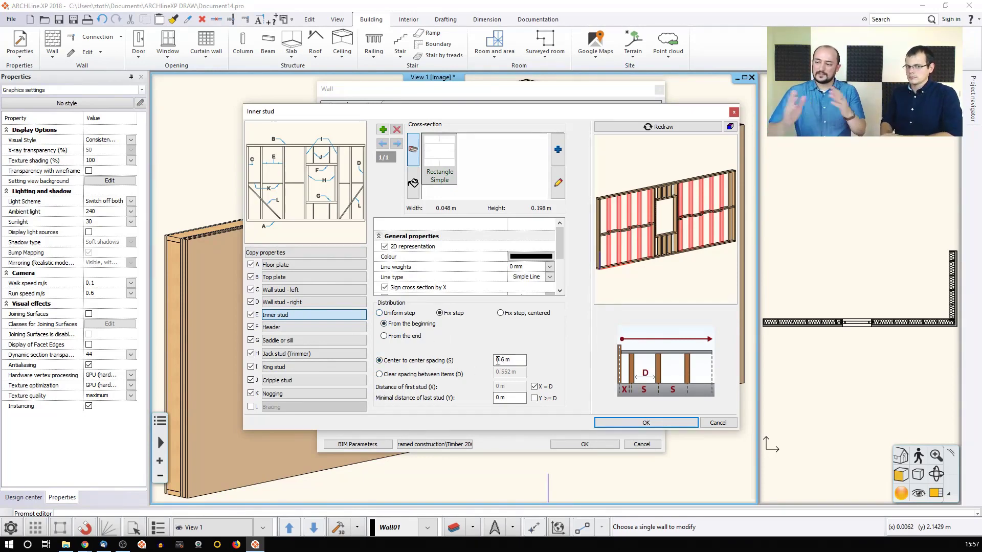
{"action": "left_click", "coordinate": [510, 360]}
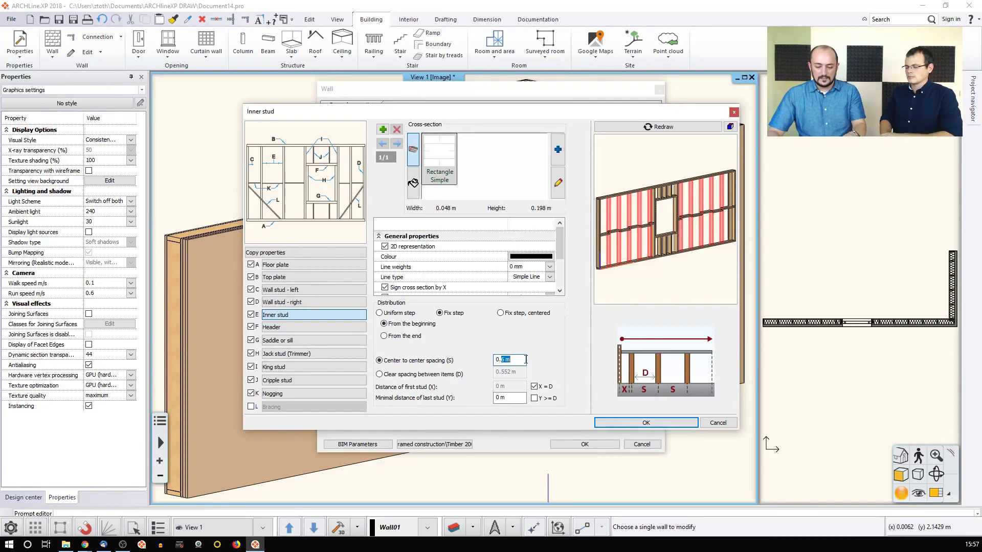
{"action": "type", "text": "01"}
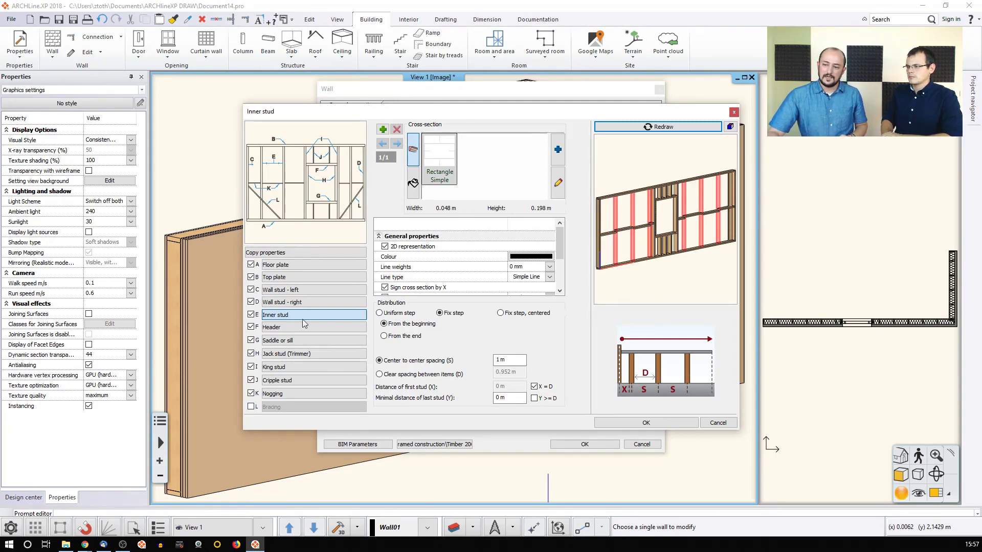
{"action": "left_click", "coordinate": [292, 327]}
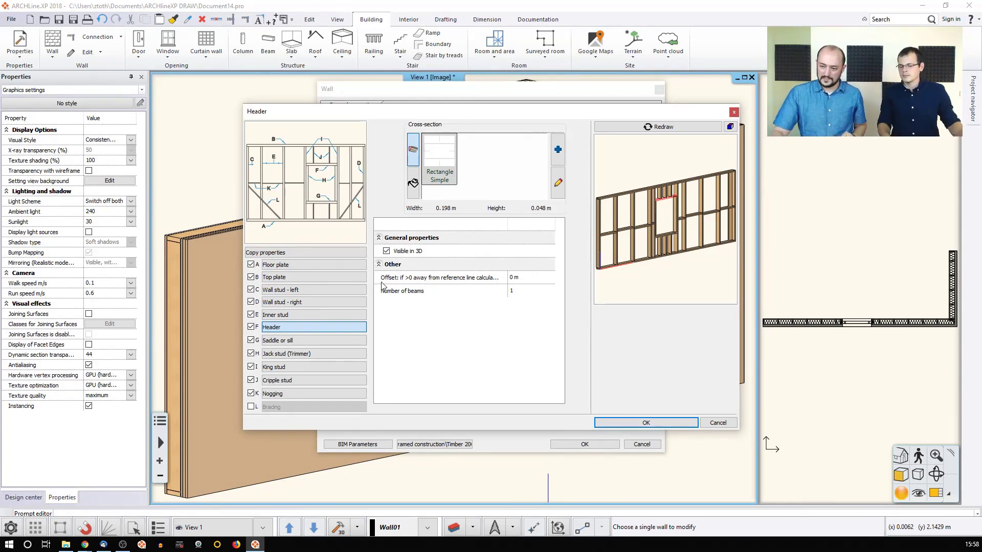
Step: Review the saddle/sill component, then show the Copy properties general settings panel
{"action": "left_click", "coordinate": [298, 341]}
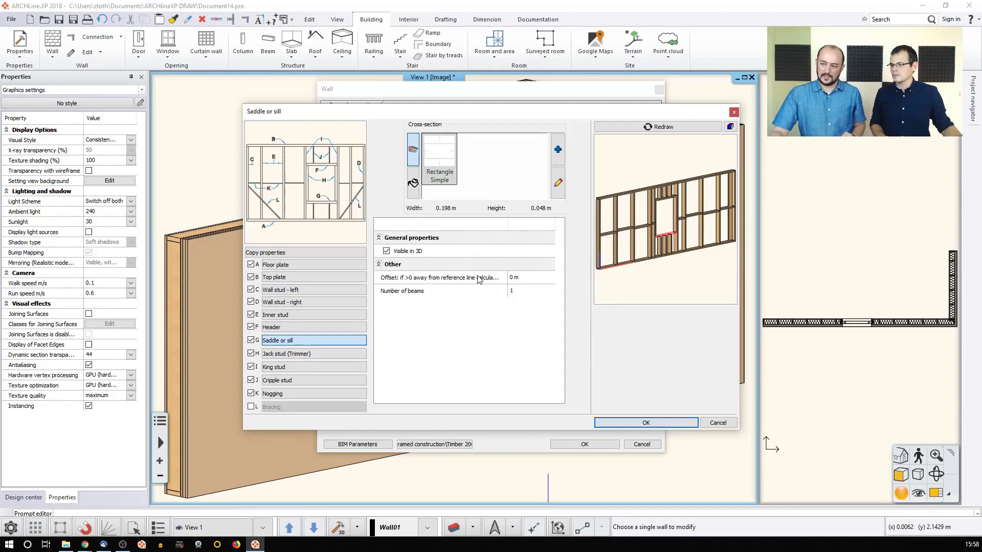
{"action": "left_click", "coordinate": [286, 353]}
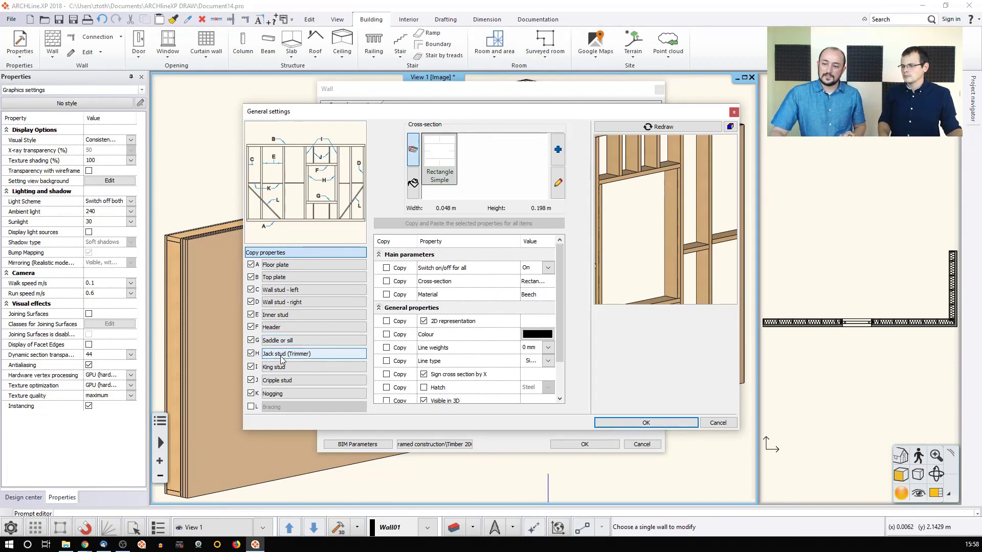
{"action": "left_click", "coordinate": [286, 353]}
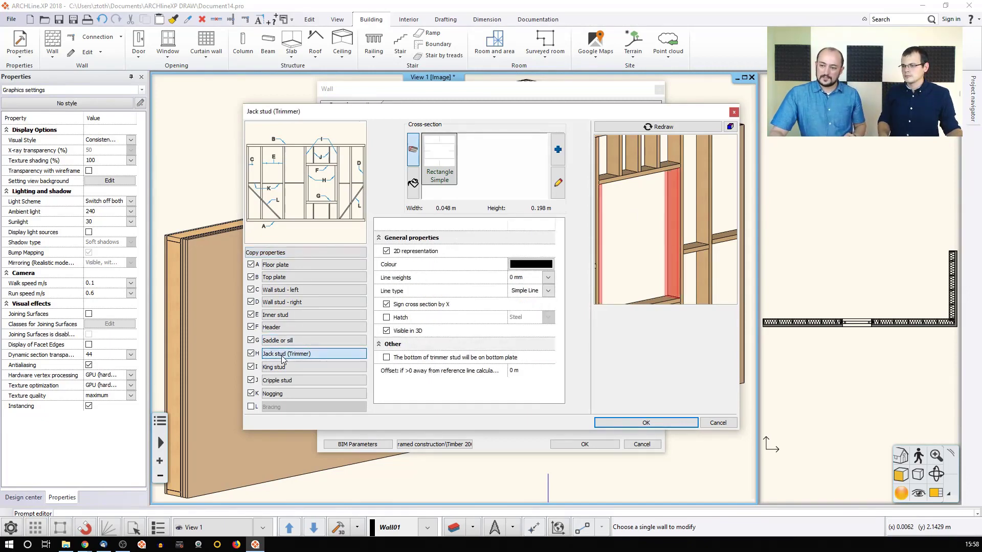
{"action": "left_click", "coordinate": [293, 366]}
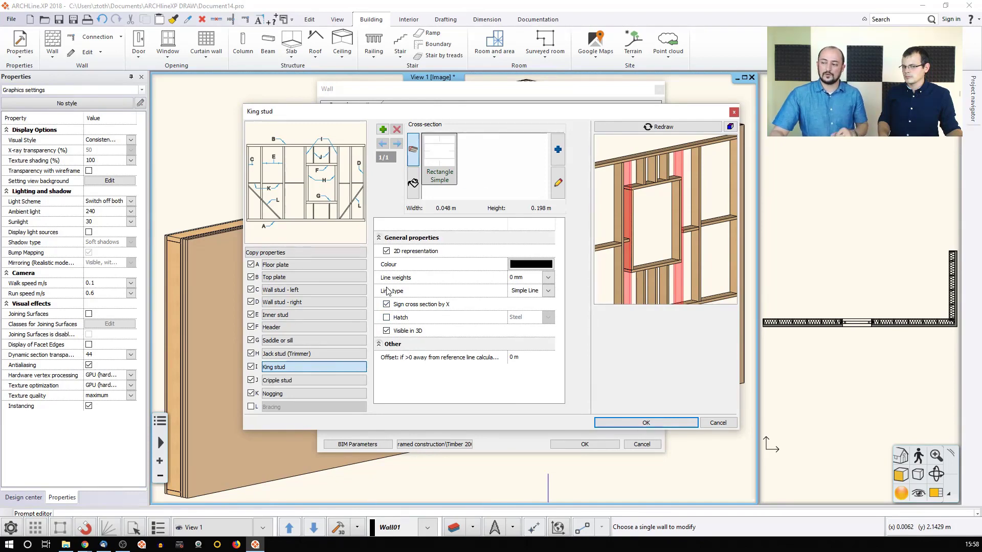
{"action": "left_click", "coordinate": [290, 380]}
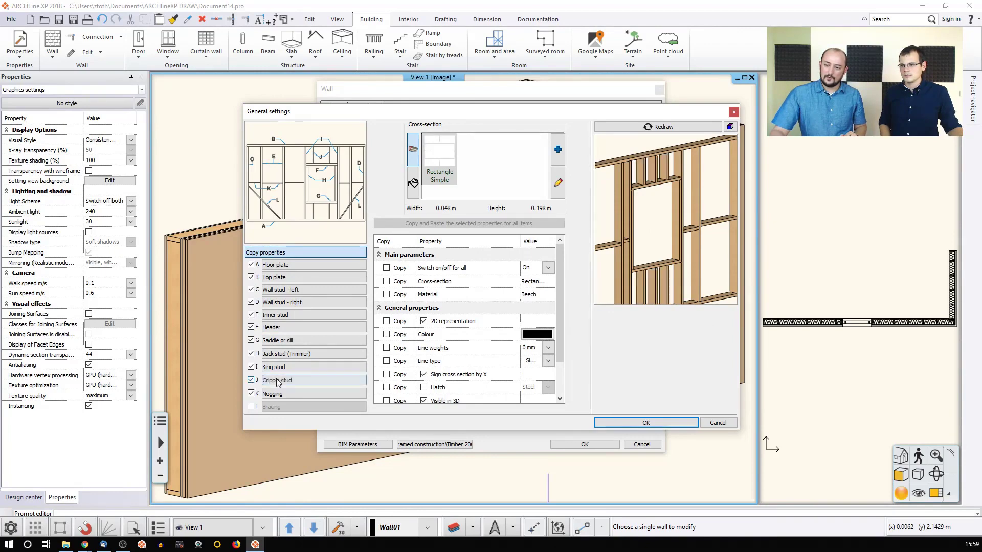
Step: Space the cripple studs on centre at 0.6 m, then show the nogging settings
{"action": "left_click", "coordinate": [277, 380]}
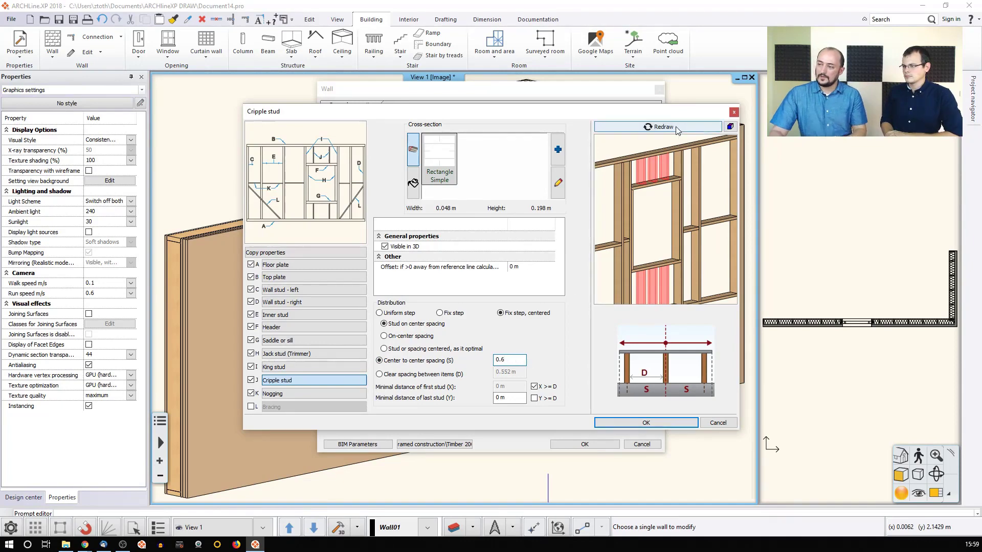
{"action": "left_click", "coordinate": [657, 126]}
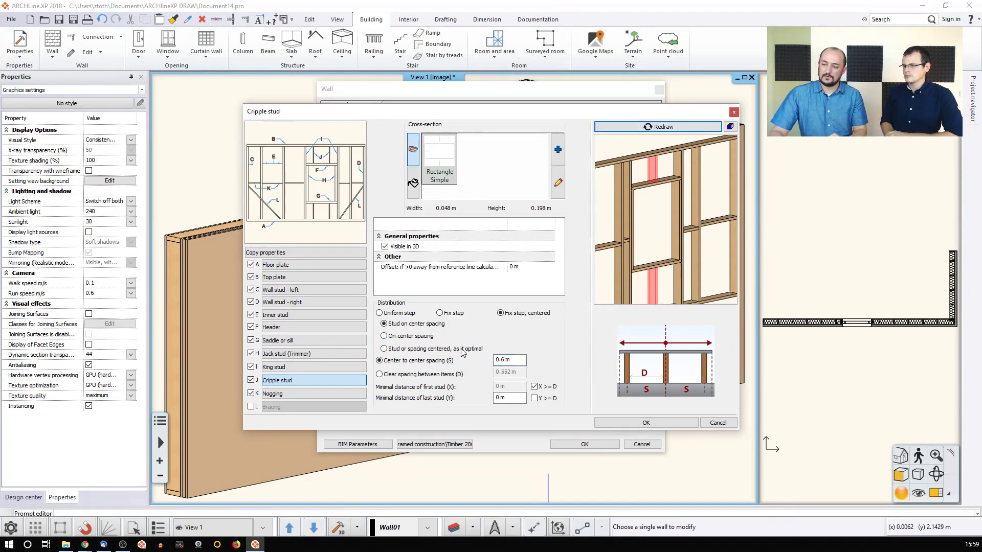
{"action": "left_click", "coordinate": [379, 375]}
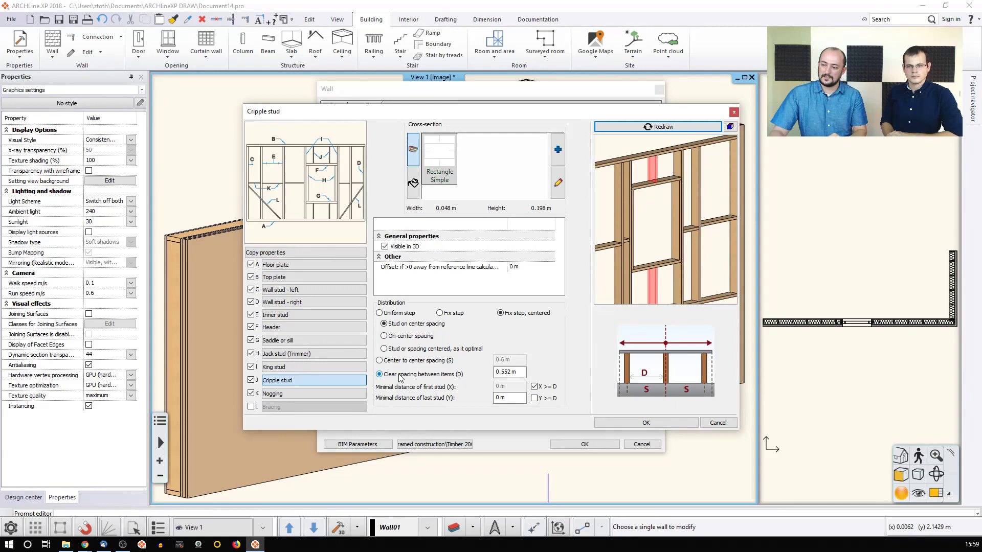
{"action": "left_click", "coordinate": [384, 360]}
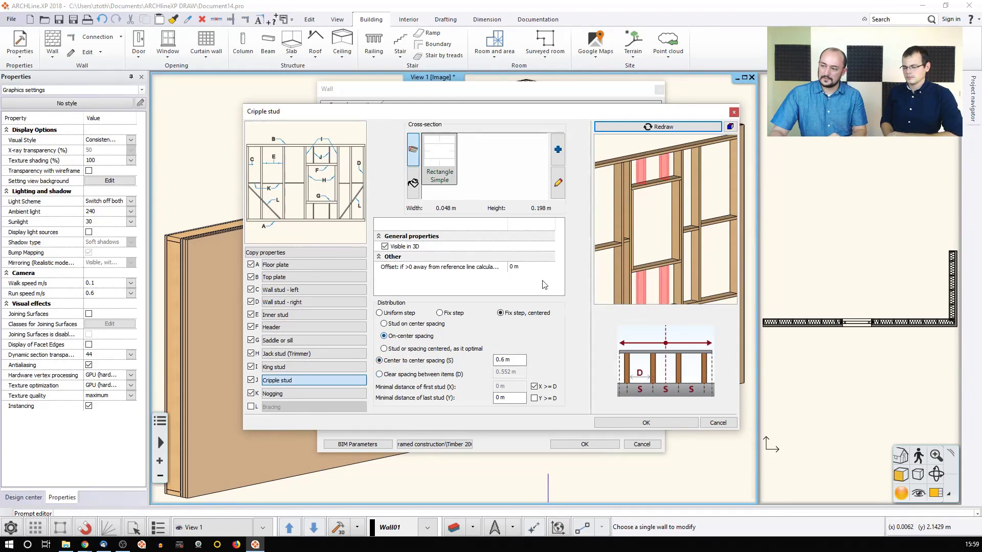
{"action": "mouse_move", "coordinate": [532, 283]}
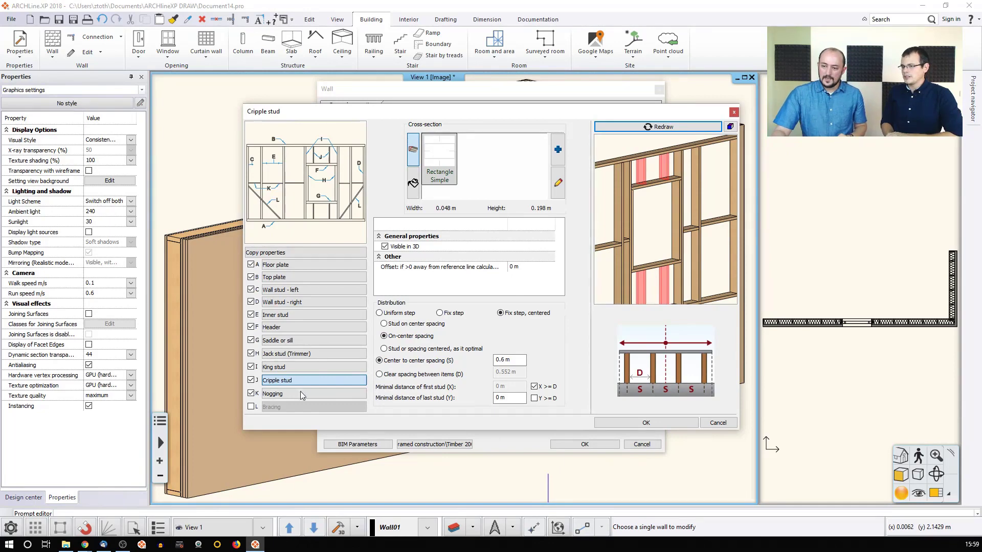
{"action": "left_click", "coordinate": [298, 392]}
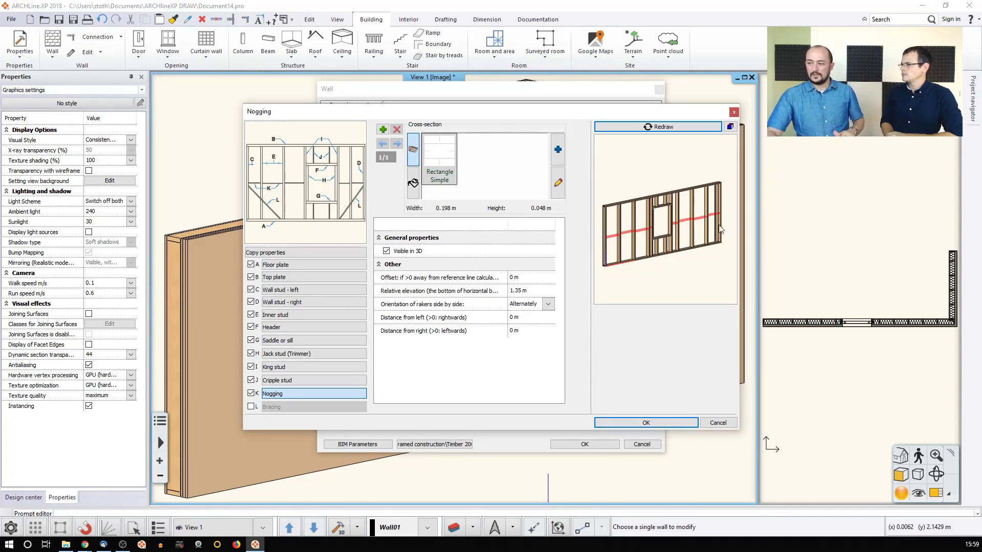
Step: Set the nogging relative elevation to 1.5 m, confirm framing, and bring up the wall's compound layer structure
{"action": "left_click", "coordinate": [547, 303]}
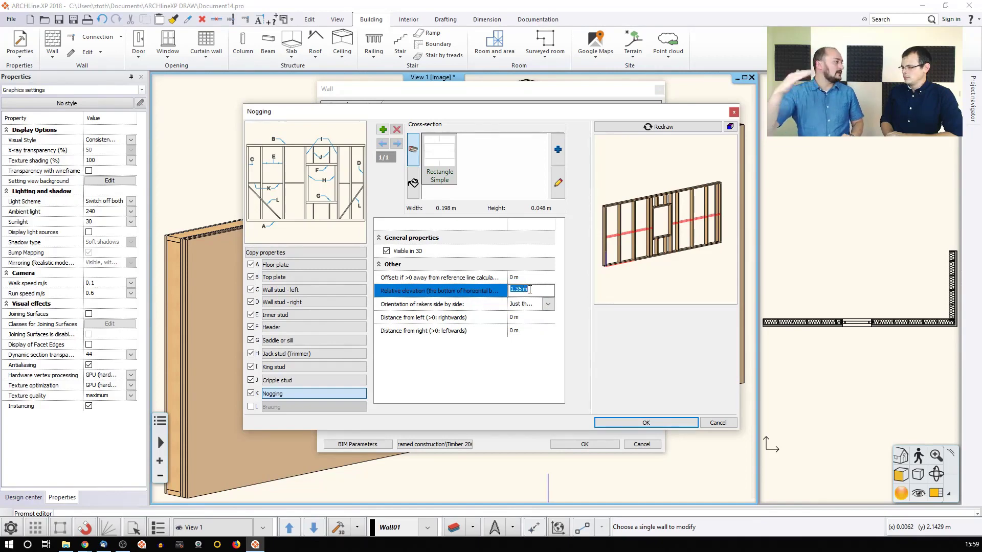
{"action": "type", "text": "1,5"}
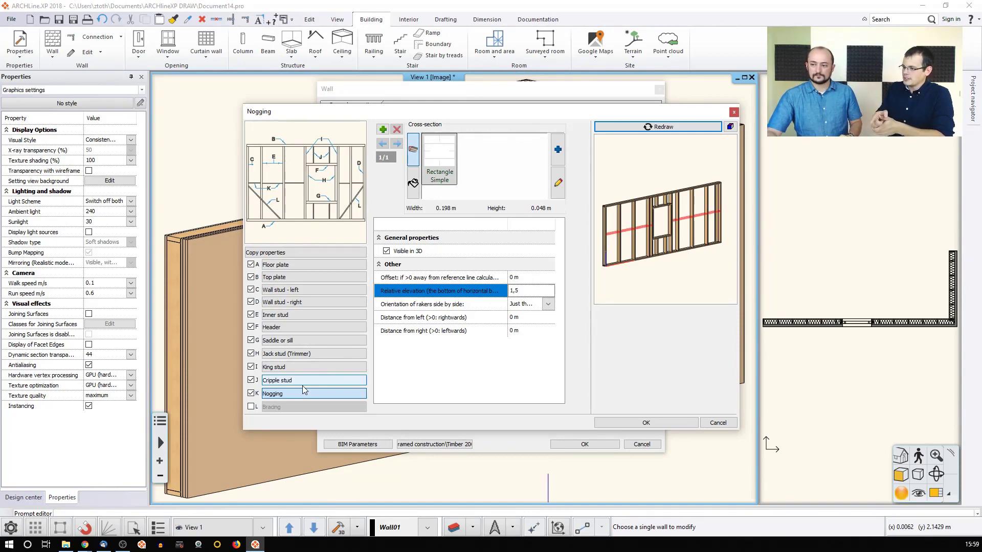
{"action": "left_click", "coordinate": [645, 423]}
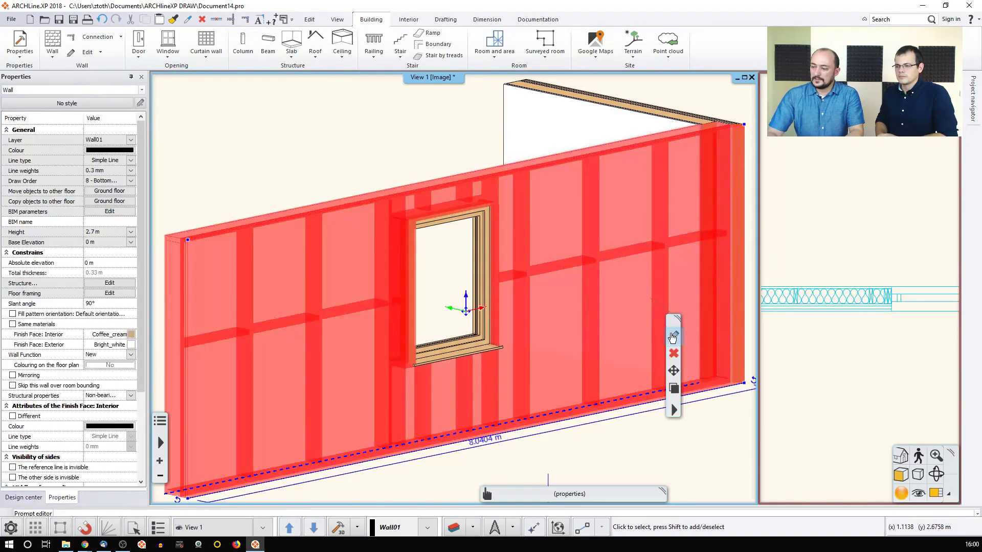
{"action": "left_click", "coordinate": [673, 336]}
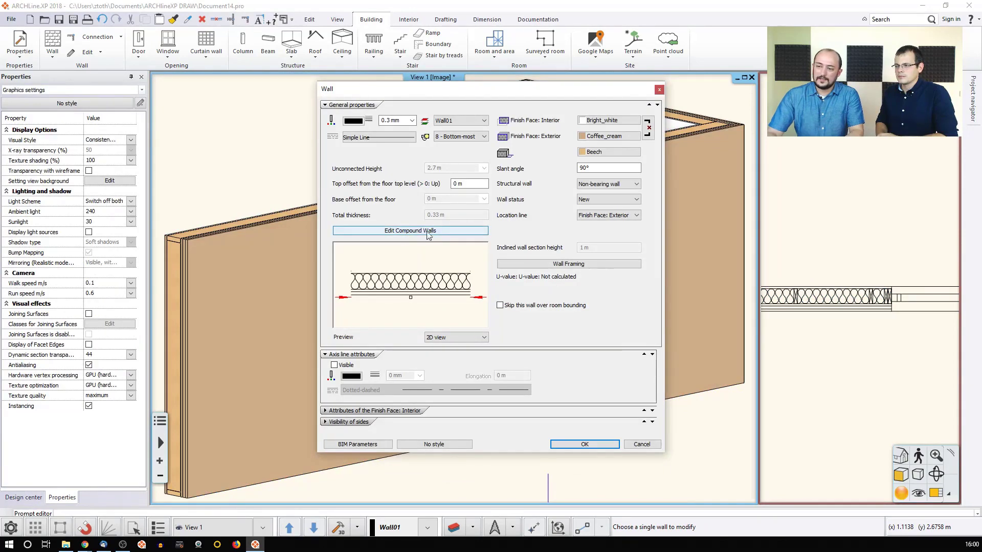
{"action": "left_click", "coordinate": [410, 231]}
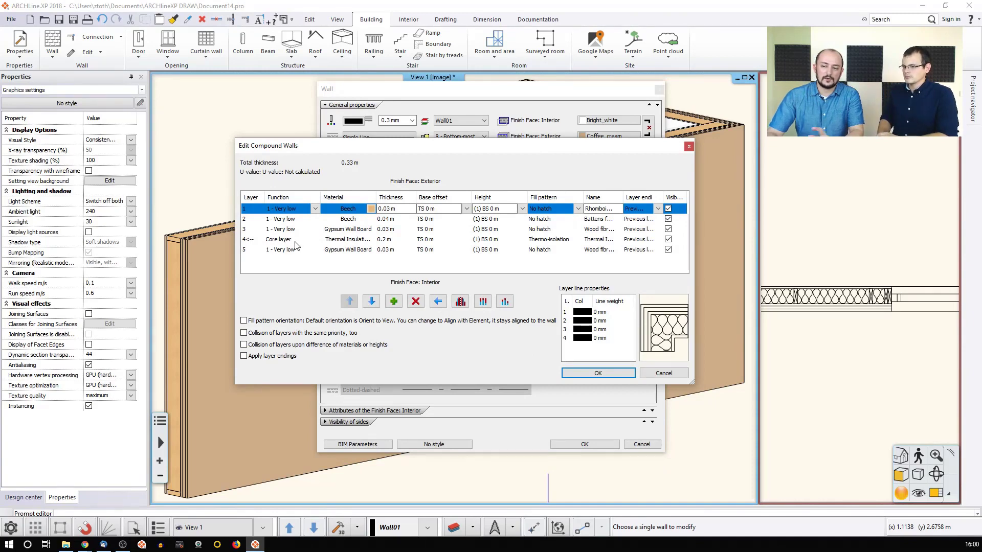
{"action": "mouse_move", "coordinate": [252, 243]}
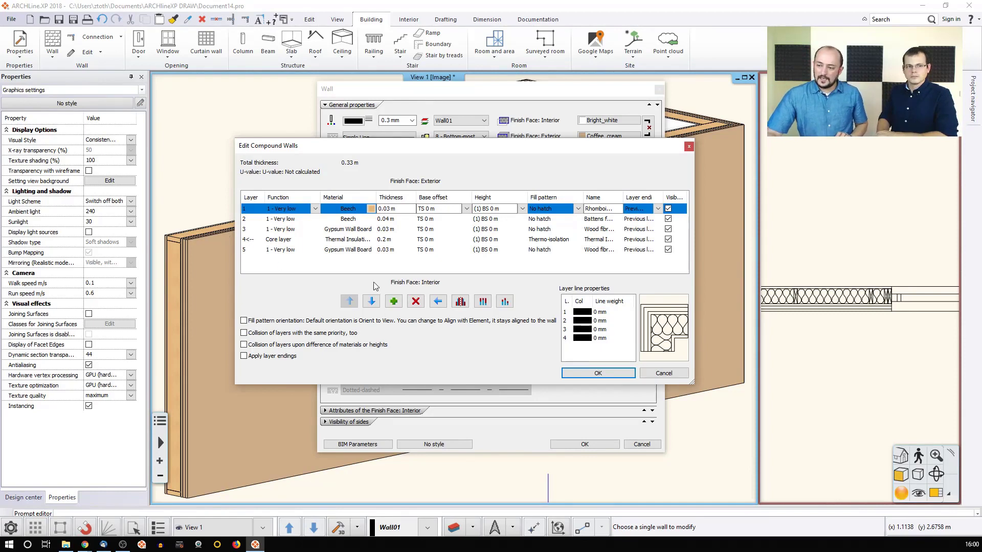
{"action": "mouse_move", "coordinate": [438, 301]}
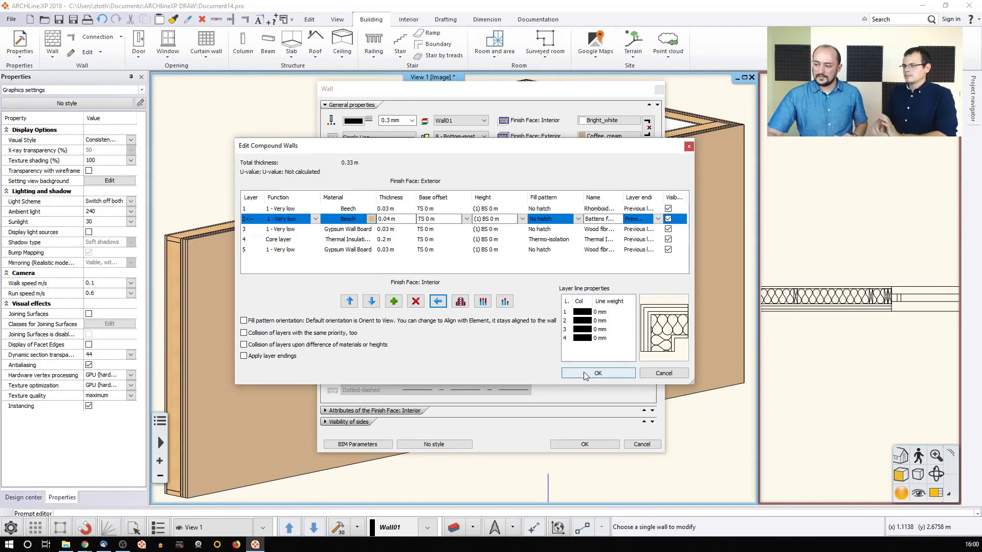
Step: Accept the five-layer compound wall structure, leaving the finished window wall in the 3D view
{"action": "left_click", "coordinate": [598, 372]}
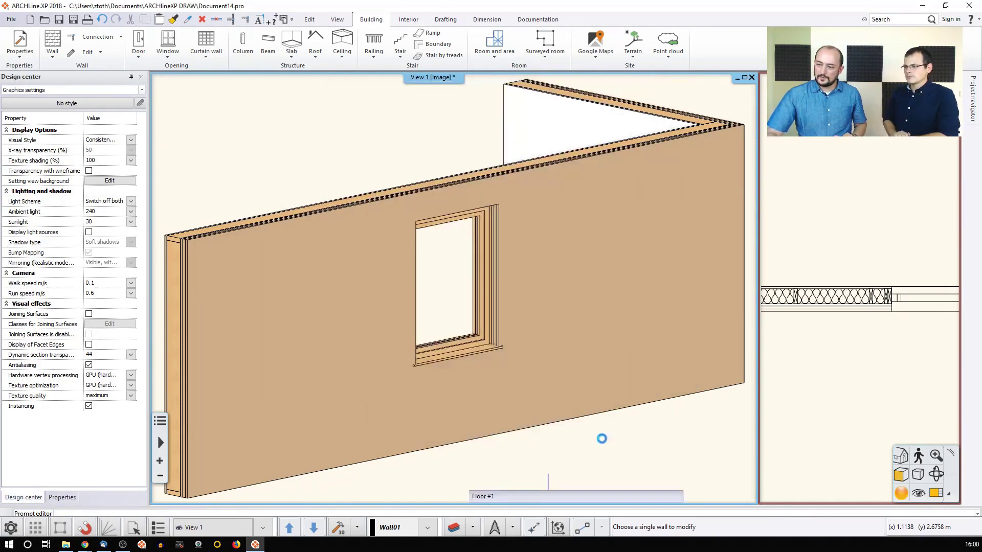